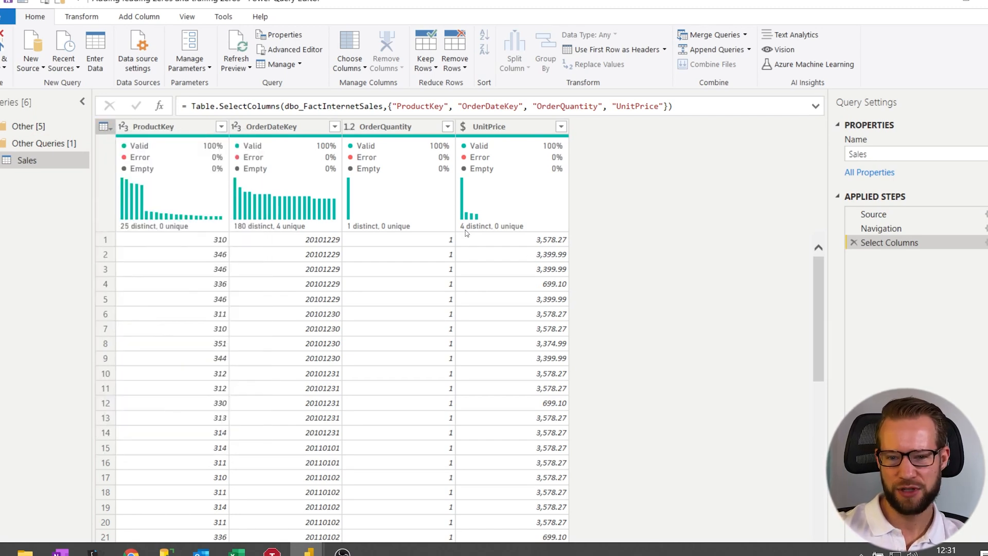
mouse_move(712, 231)
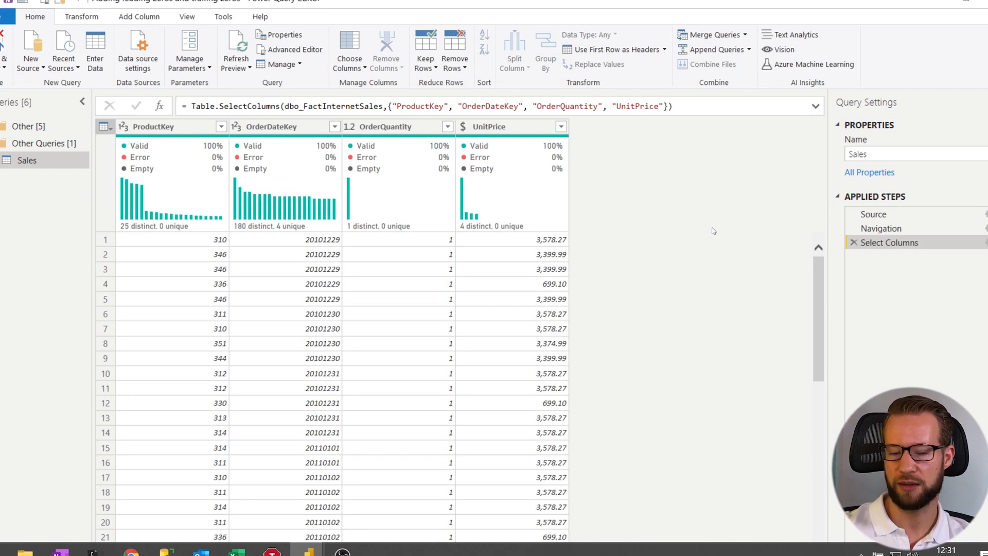
mouse_move(166, 189)
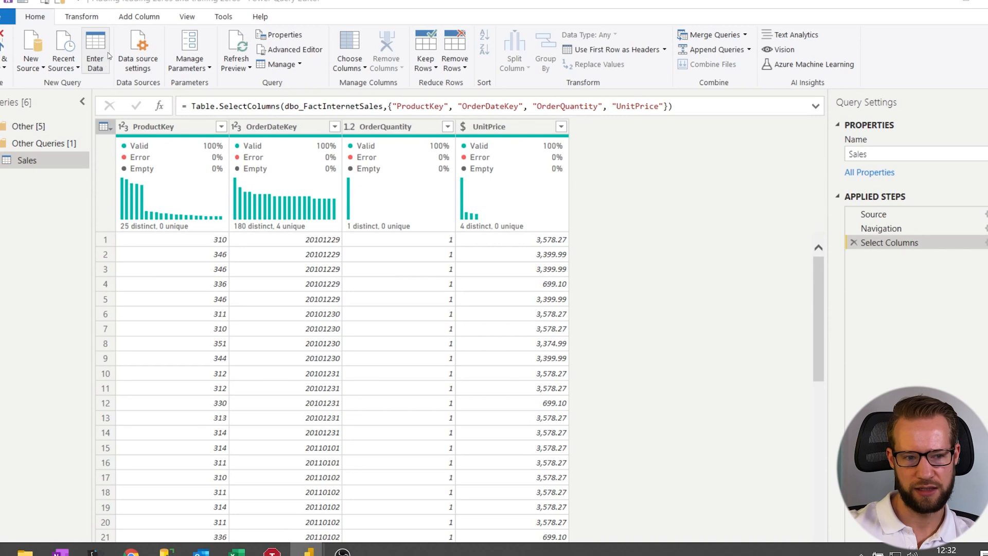
Enter a 15-row table by hand with the same four columns, creating 'Additional (2)'
left_click(95, 51)
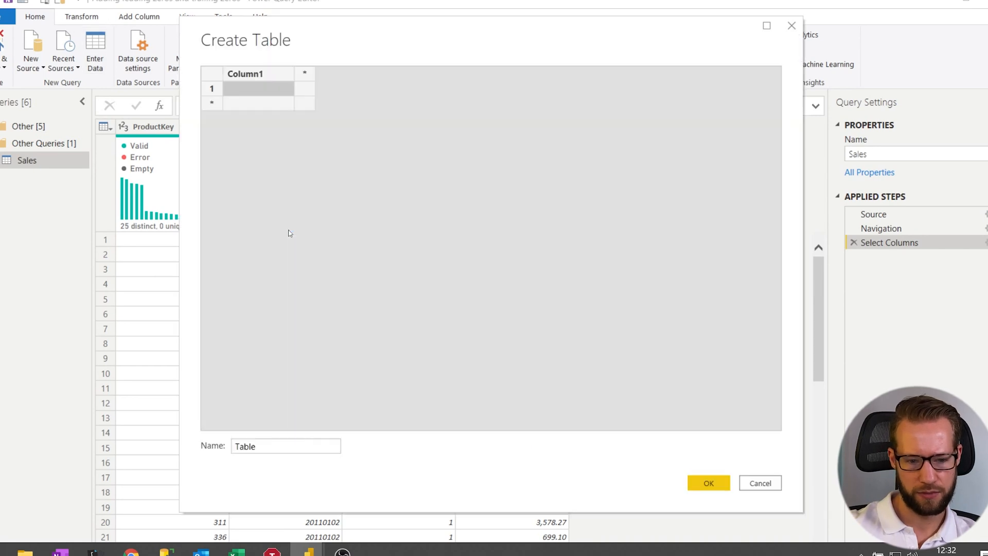
left_click(245, 74)
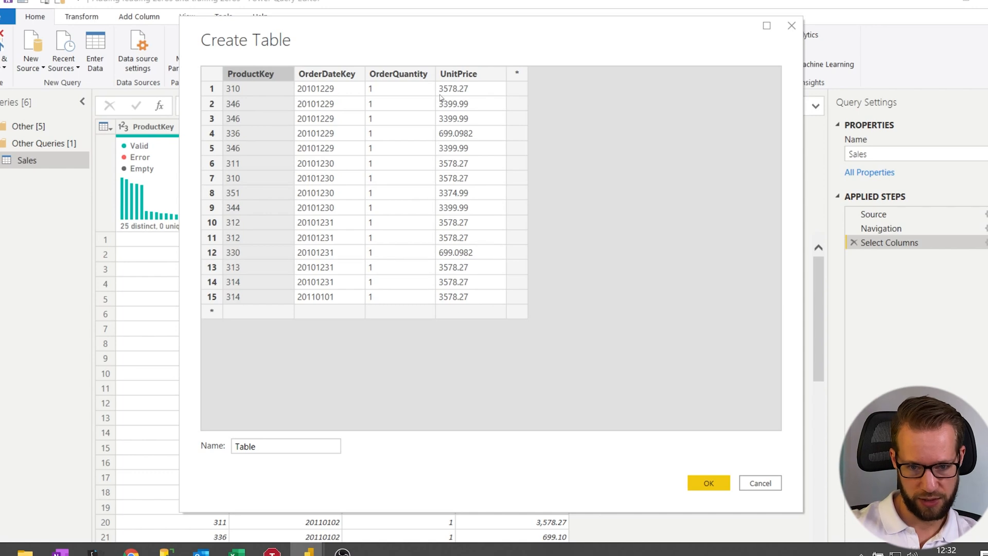
type("A")
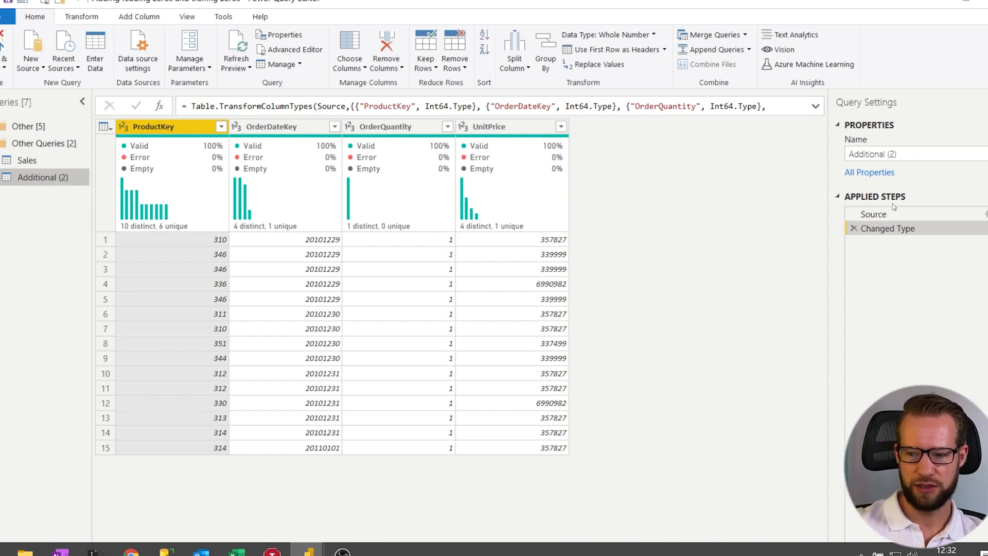
Copy the new table's Source formula and add it to Sales as the Custom1 step
left_click(874, 214)
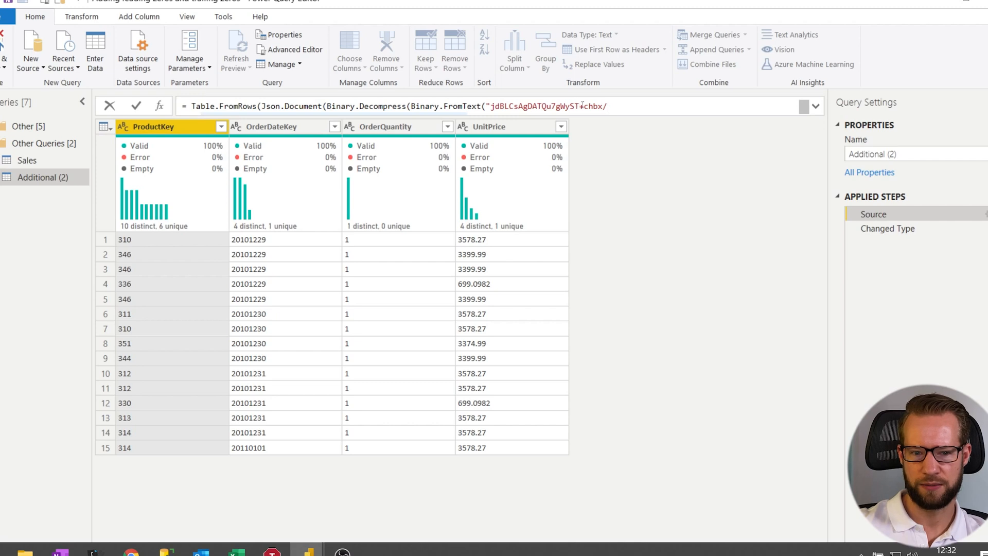
triple_click(410, 106)
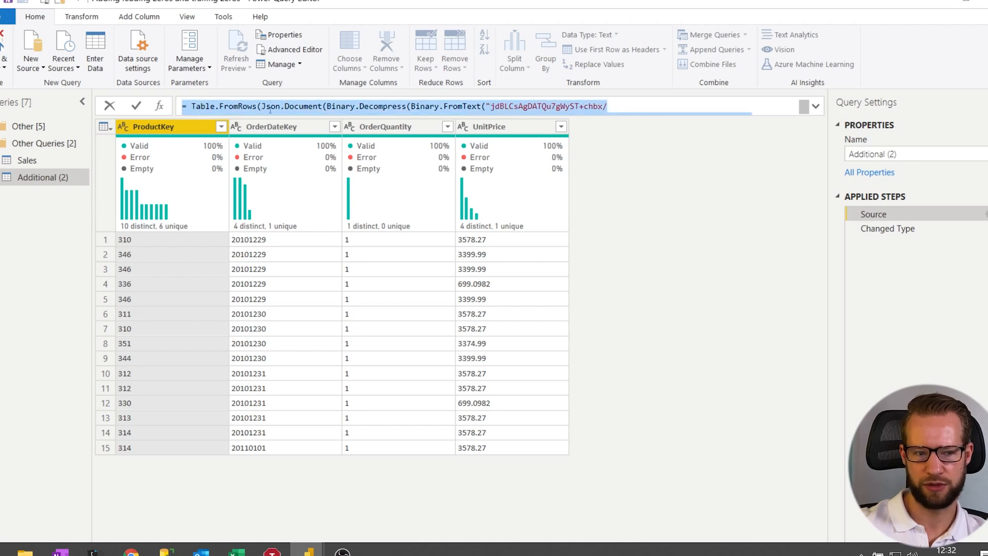
left_click(26, 161)
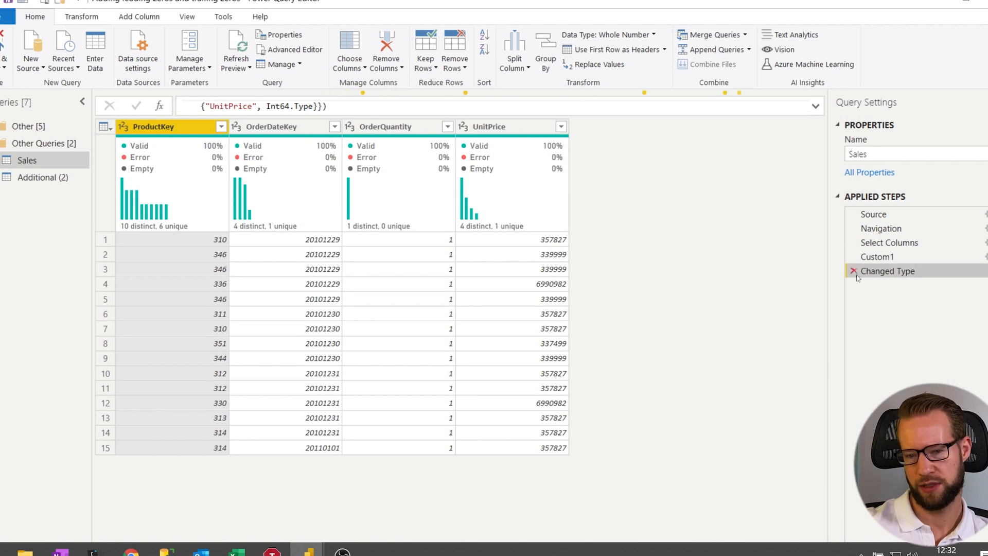
Remove the Changed Type step so Custom1 ends Sales, comparing it with Select Columns
left_click(877, 256)
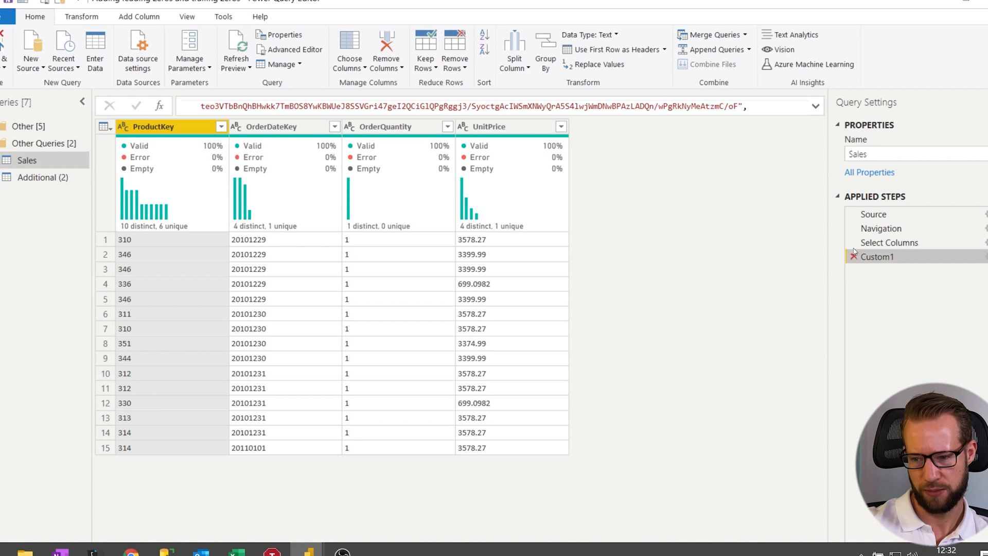
mouse_move(895, 256)
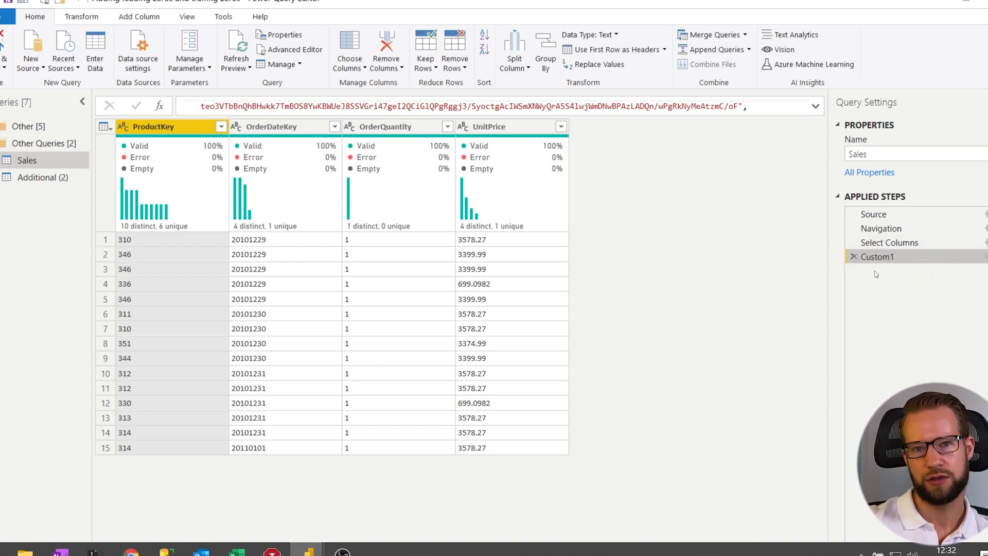
mouse_move(889, 243)
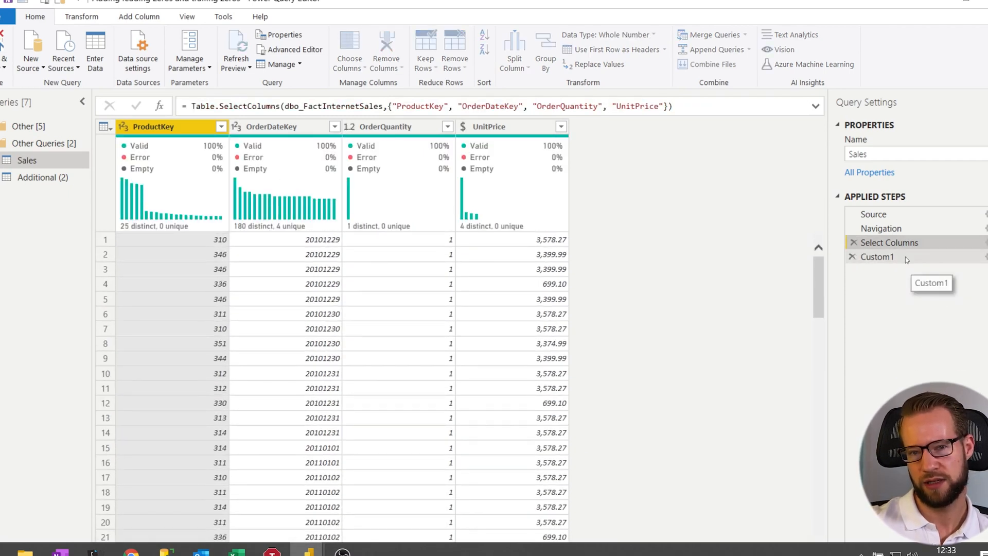
left_click(876, 256)
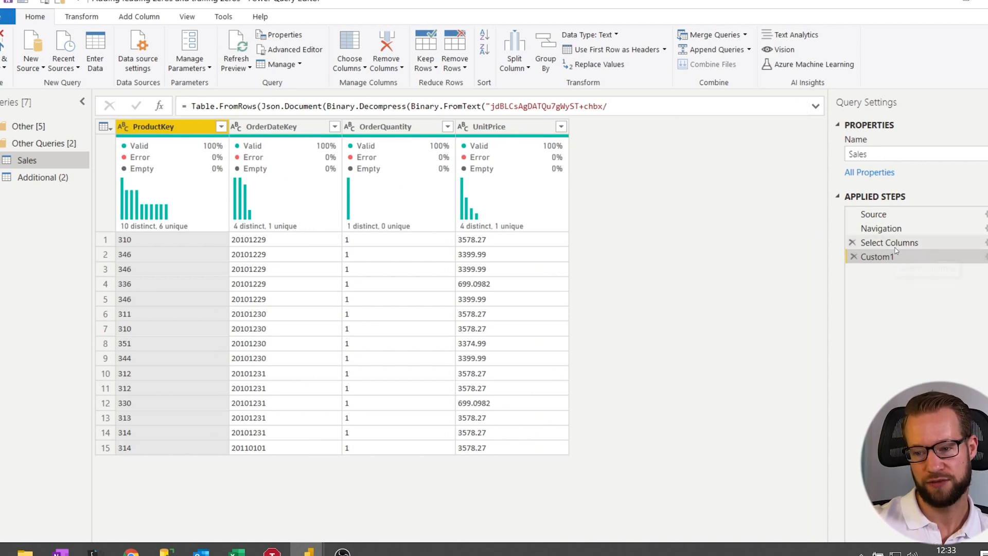
left_click(889, 243)
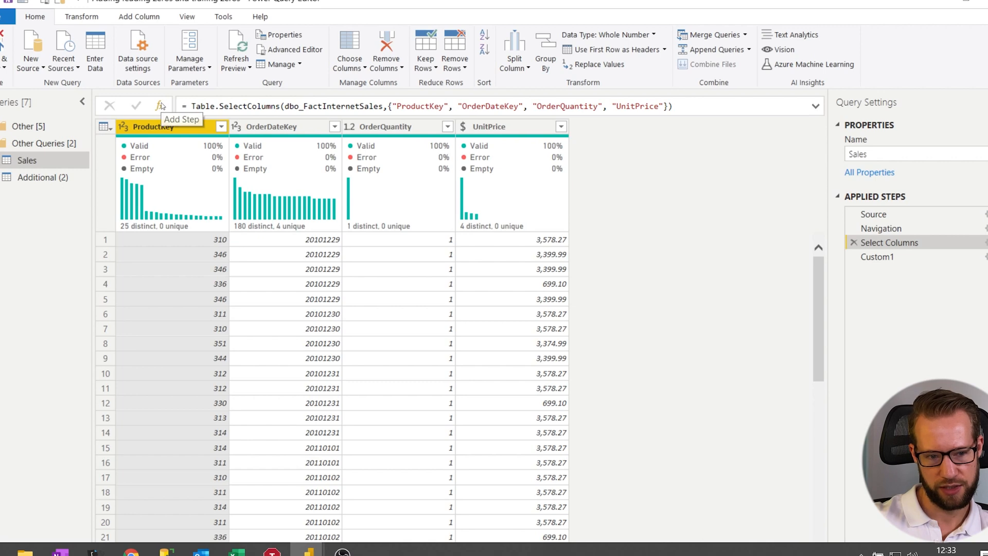
Insert a dashed separator step after Select Columns via fx
left_click(160, 106)
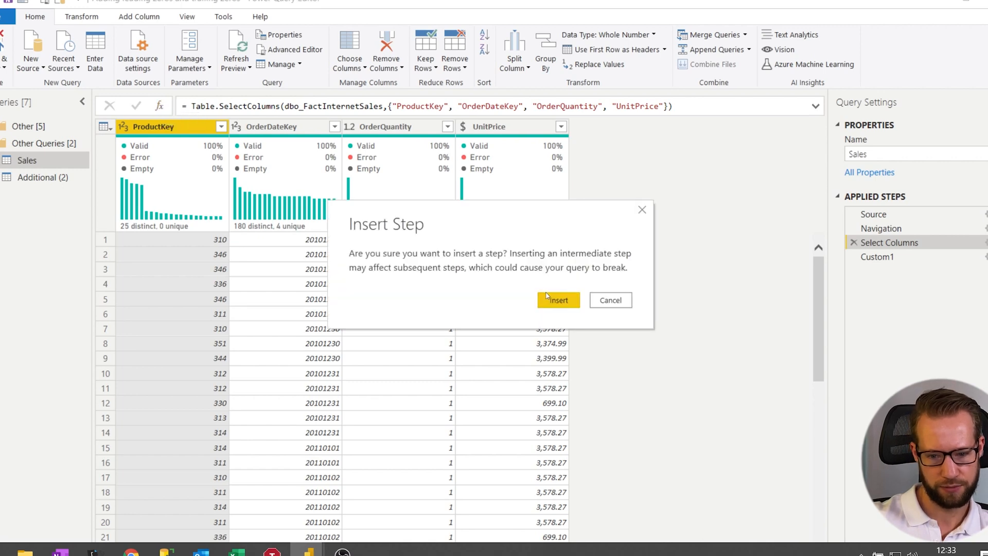
left_click(558, 299)
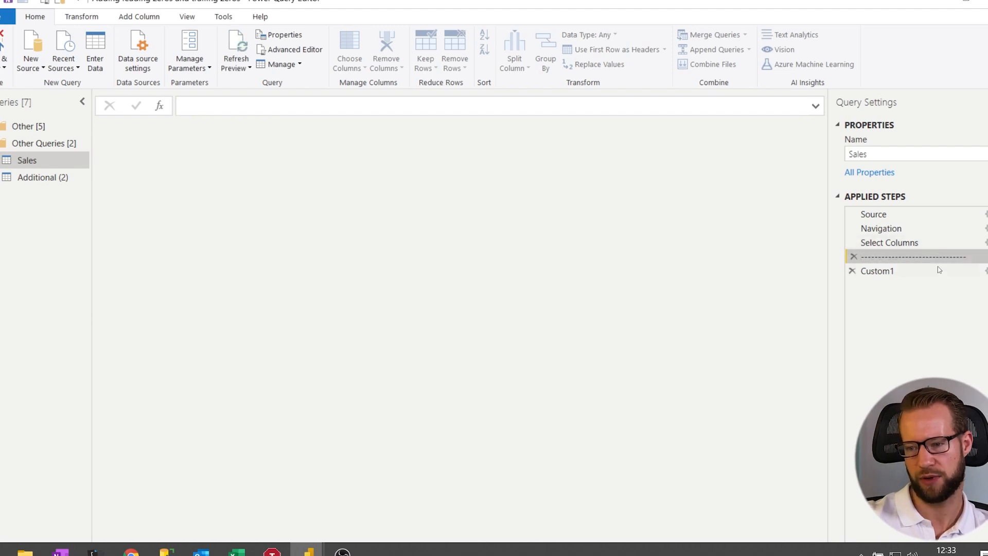
Rename Custom1 to ManuallyAddedData and Select Columns to SourceData
left_click(878, 270)
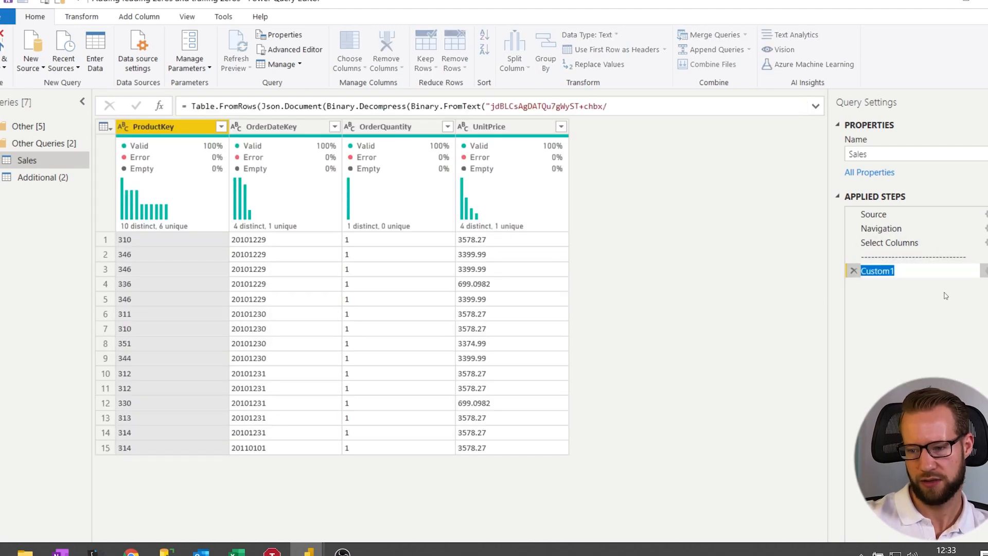
type("ManuallyAddedData")
left_click(919, 242)
type("SourceData")
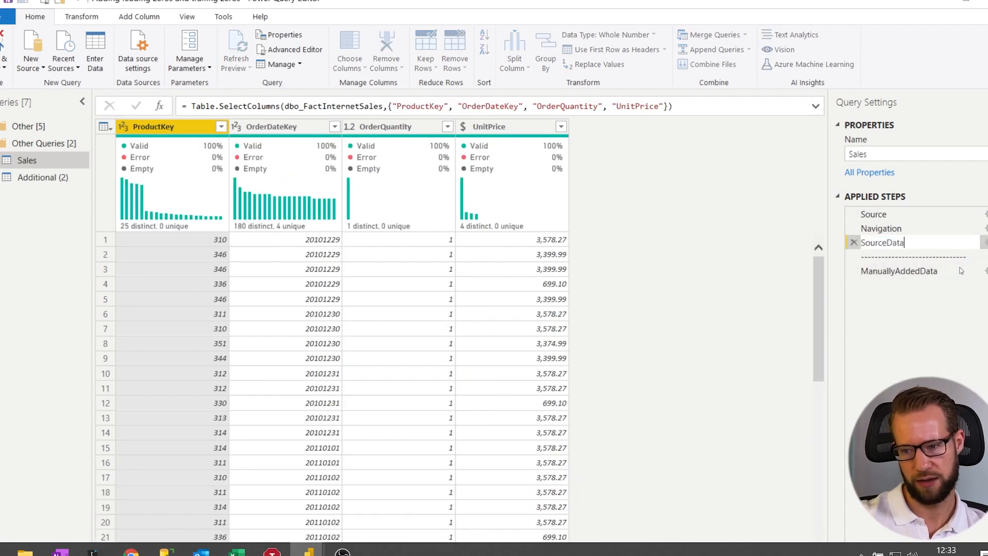
left_click(900, 271)
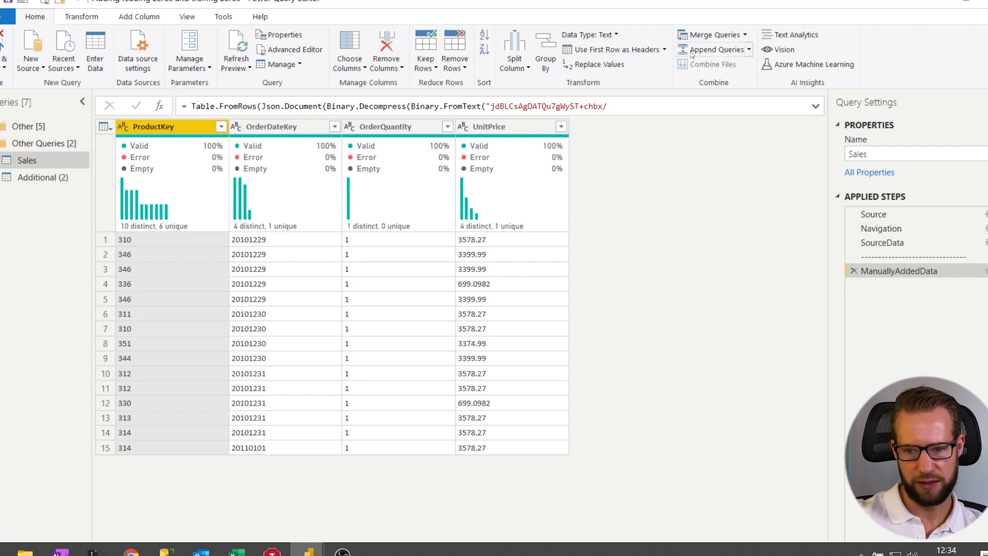
mouse_move(772, 77)
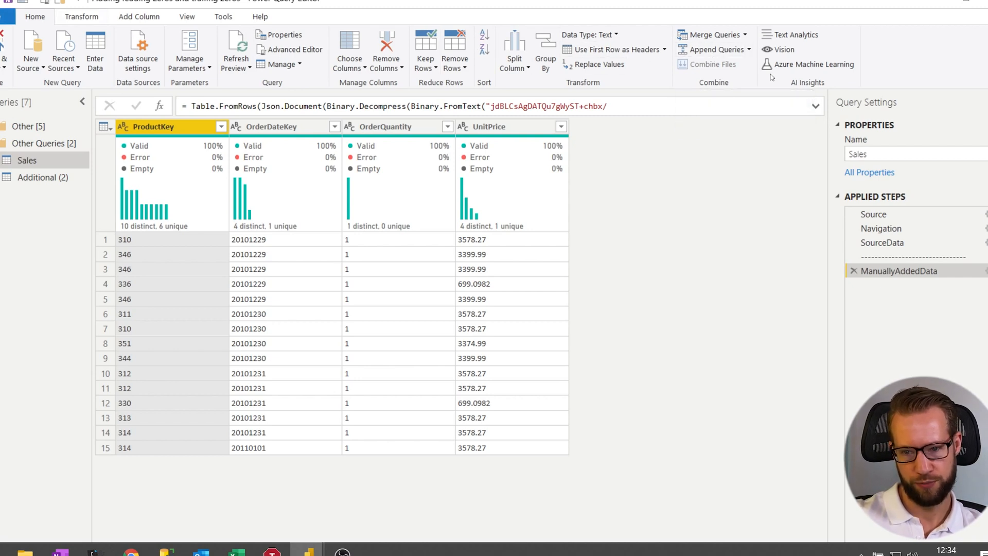
Append the query to itself, then edit the formula to Table.Combine({SourceData, ManuallyAddedData})
left_click(712, 50)
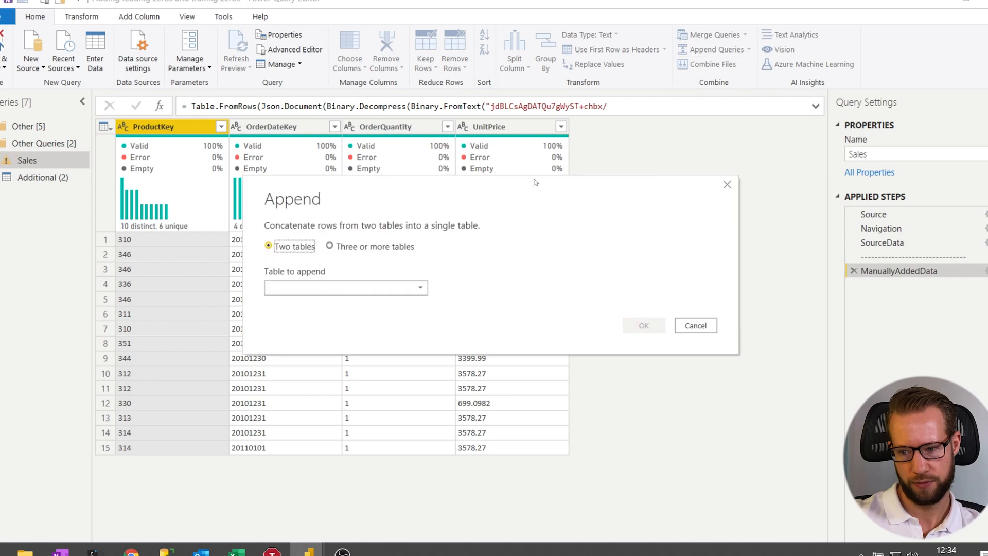
left_click(345, 287)
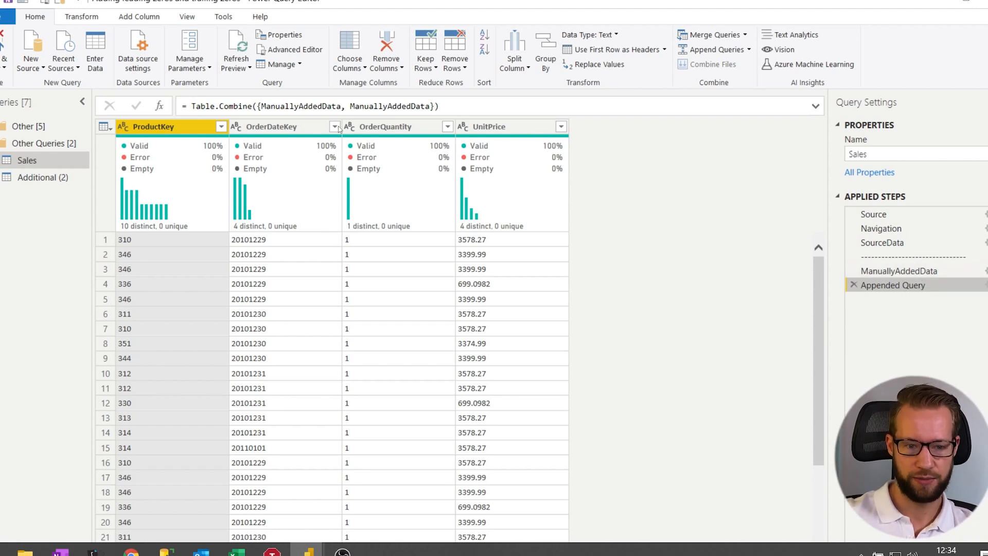
double_click(300, 106)
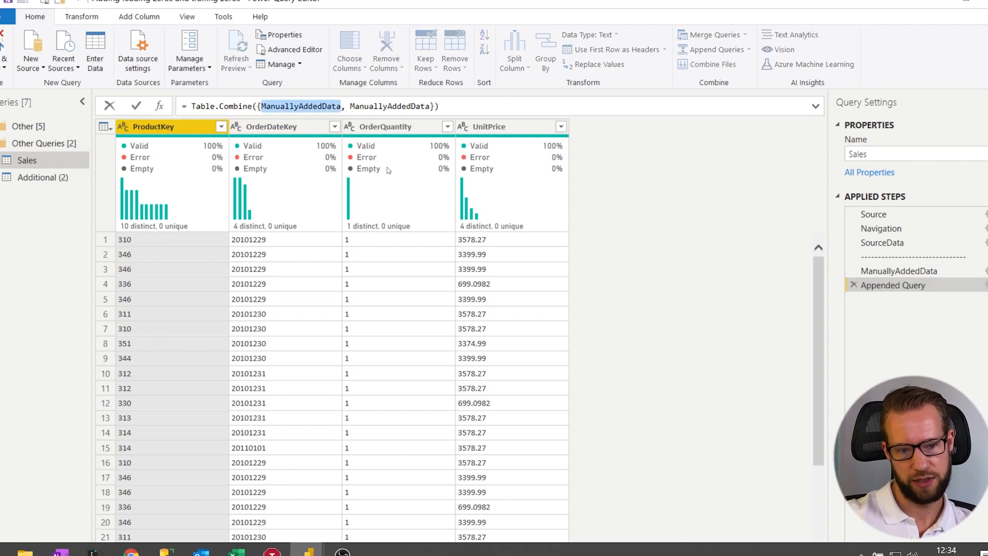
type("SourceD")
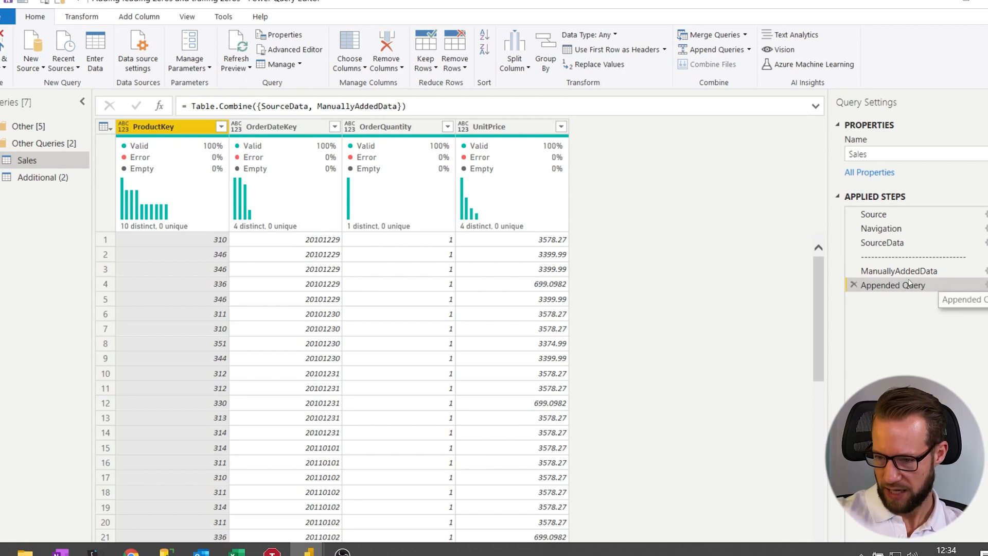
Insert a second dashed divider step and rename the append step CombinedData
right_click(892, 285)
type("= \"\"")
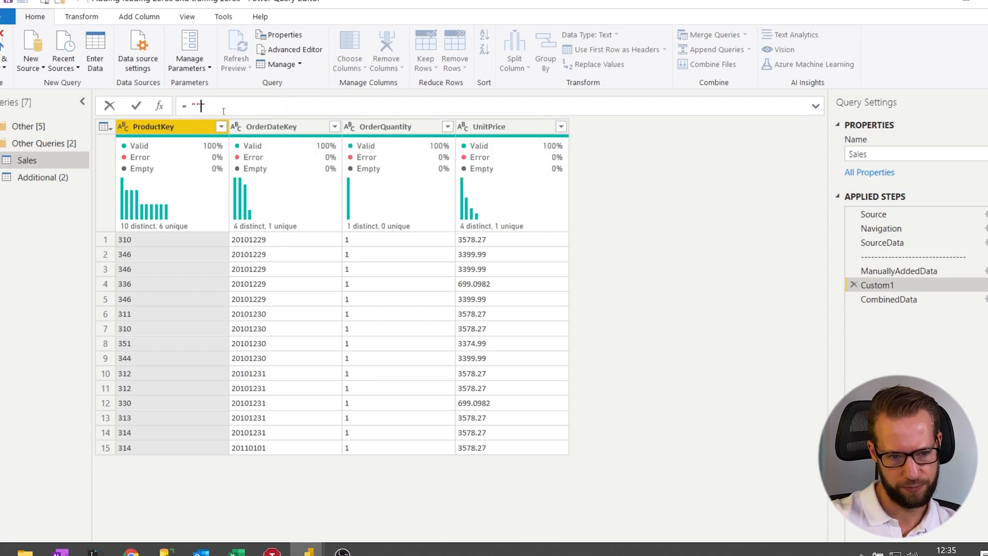
right_click(877, 285)
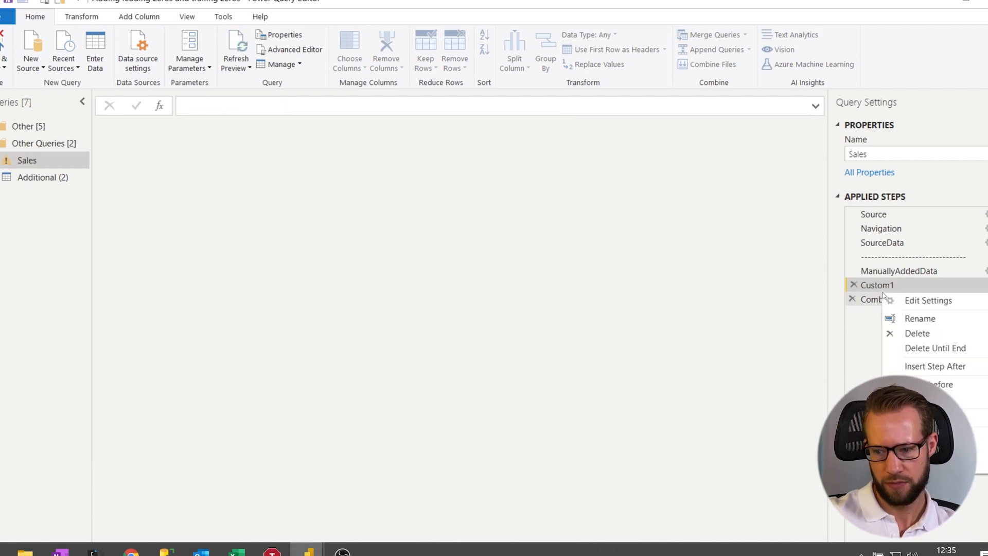
left_click(920, 318)
type("--------------------------------")
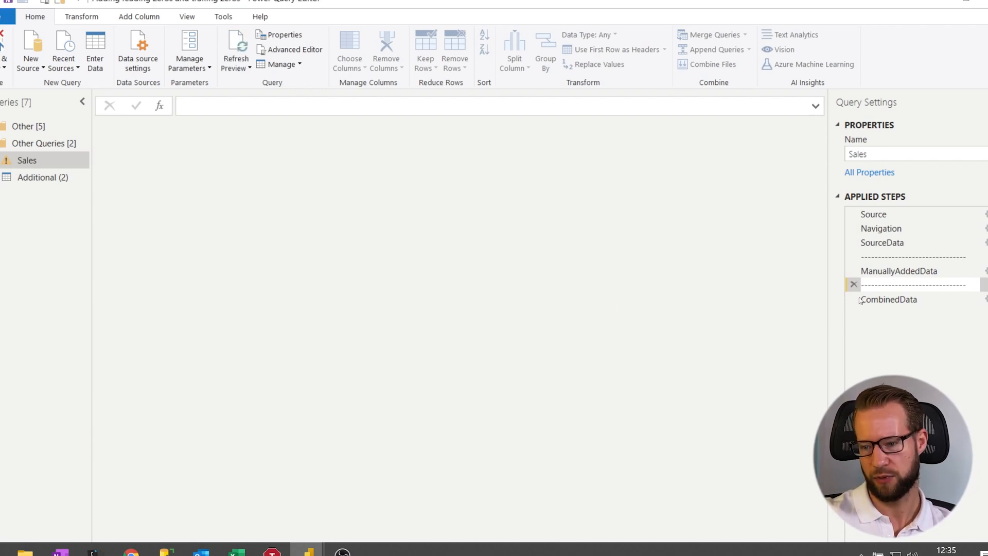
right_click(875, 285)
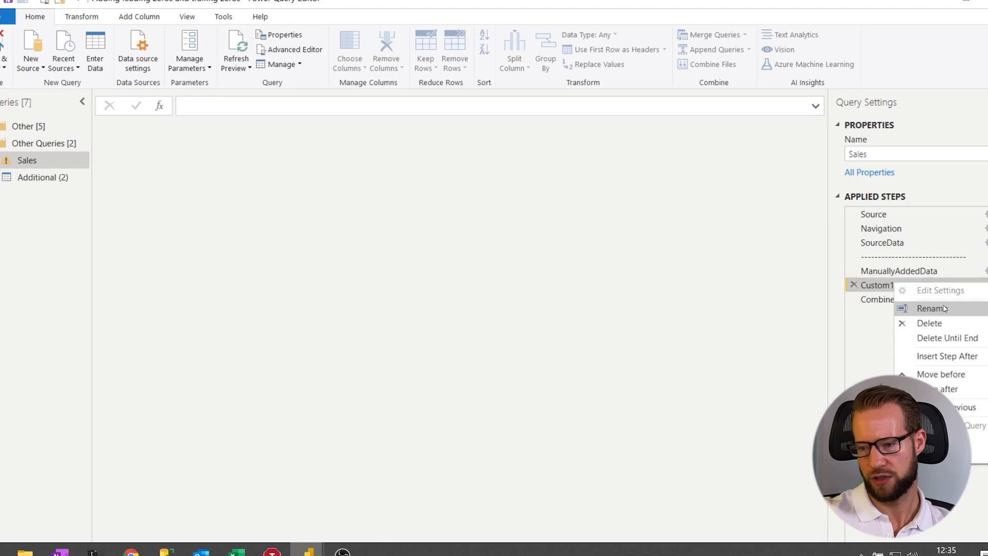
left_click(932, 307)
type("---------------------------")
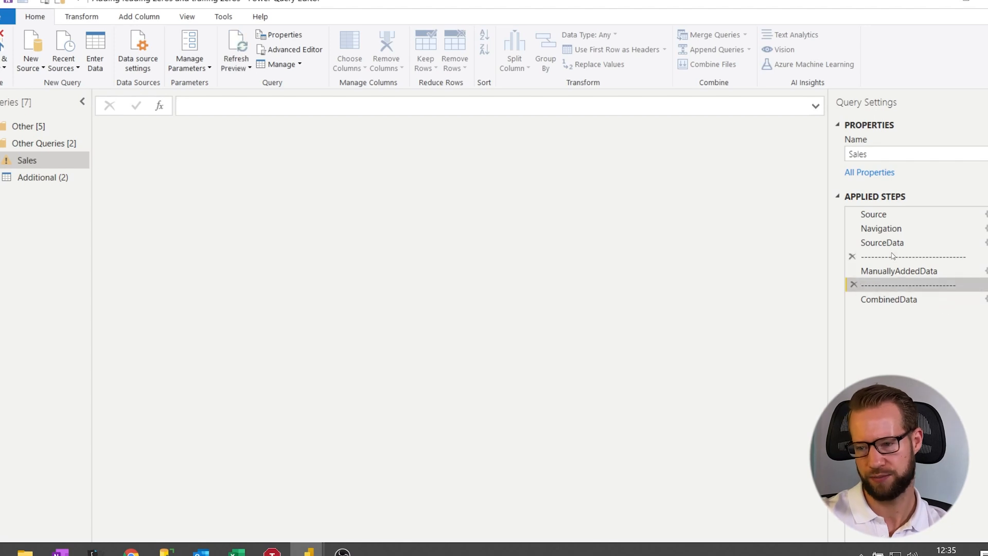
Replace the broken #"----" reference in CombinedData's formula with ManuallyAddedData
left_click(882, 243)
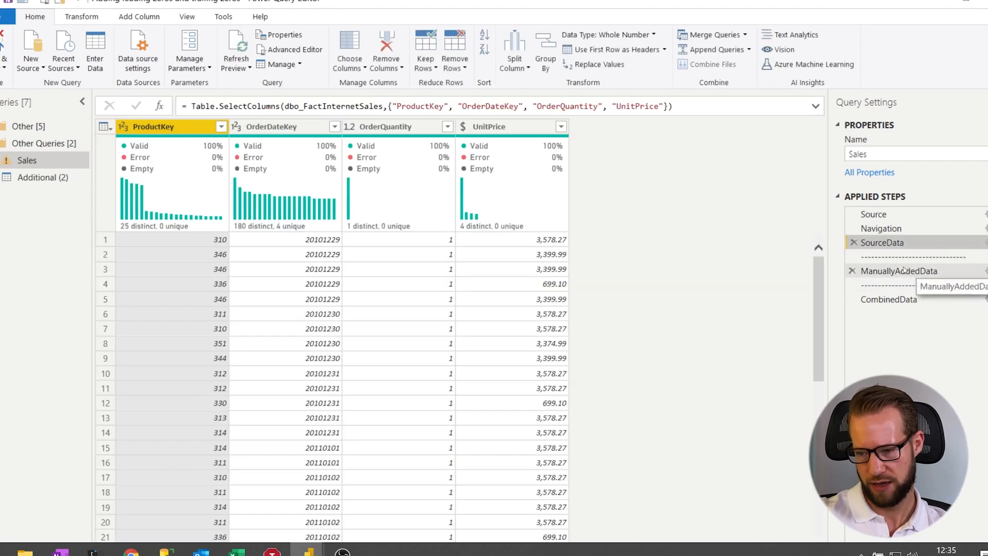
left_click(888, 298)
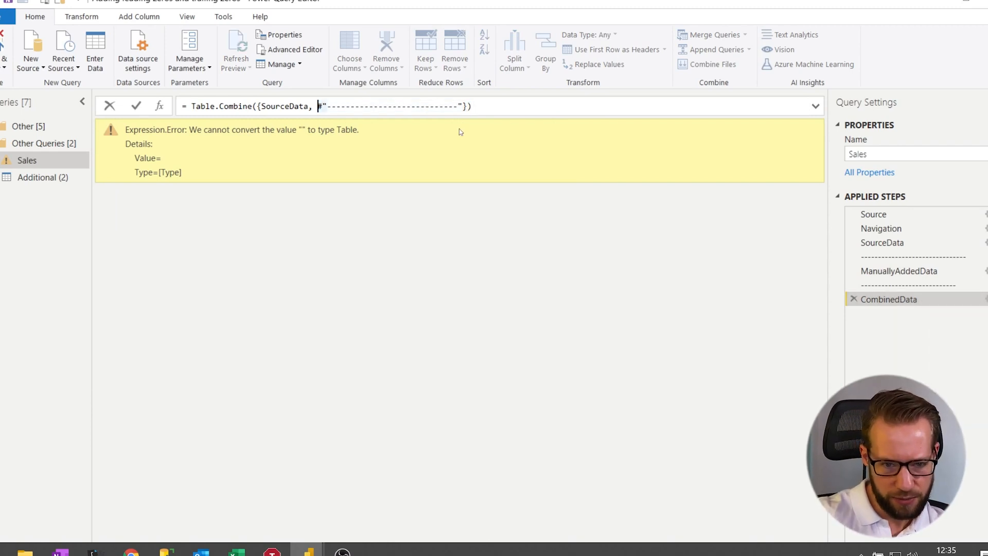
left_click_drag(318, 106, 463, 106)
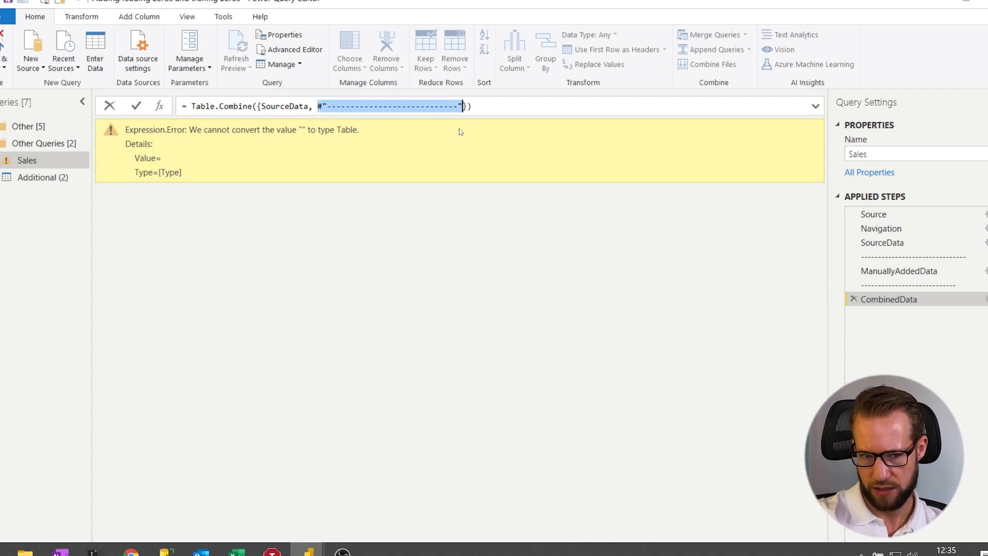
type("ManuallyAddedData")
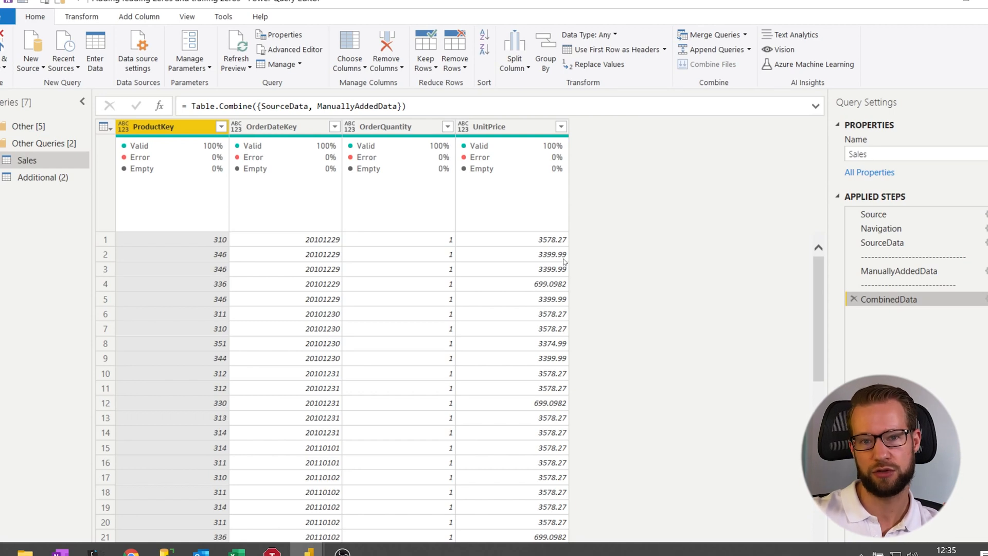
mouse_move(953, 333)
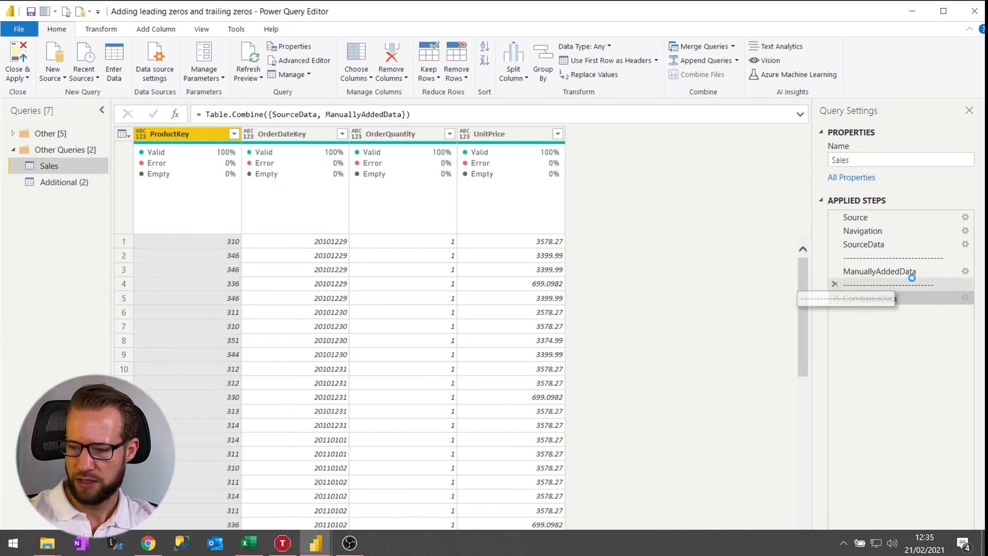
Describe ManuallyAddedData in Properties: 'We did an acquisition. The source data...' was manually imported
right_click(879, 270)
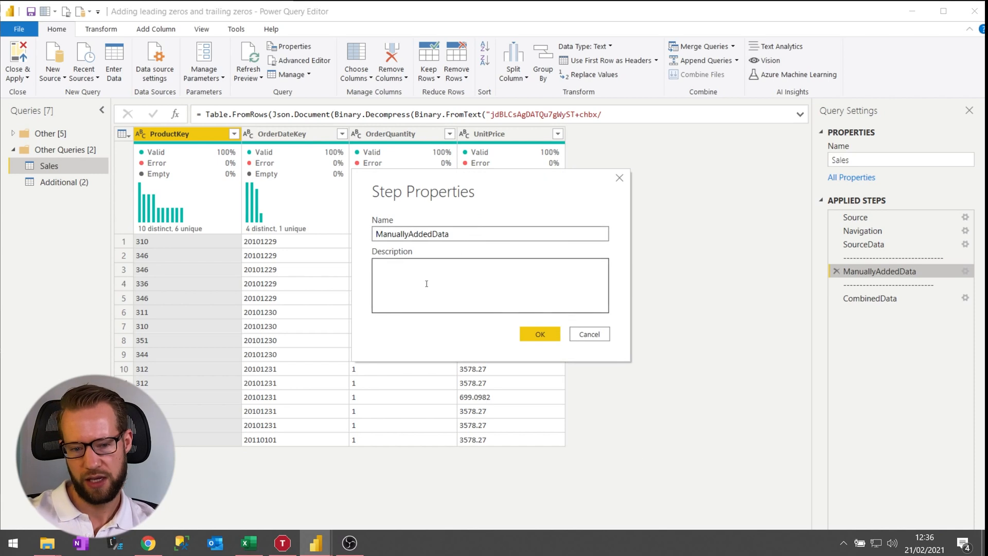
type("T")
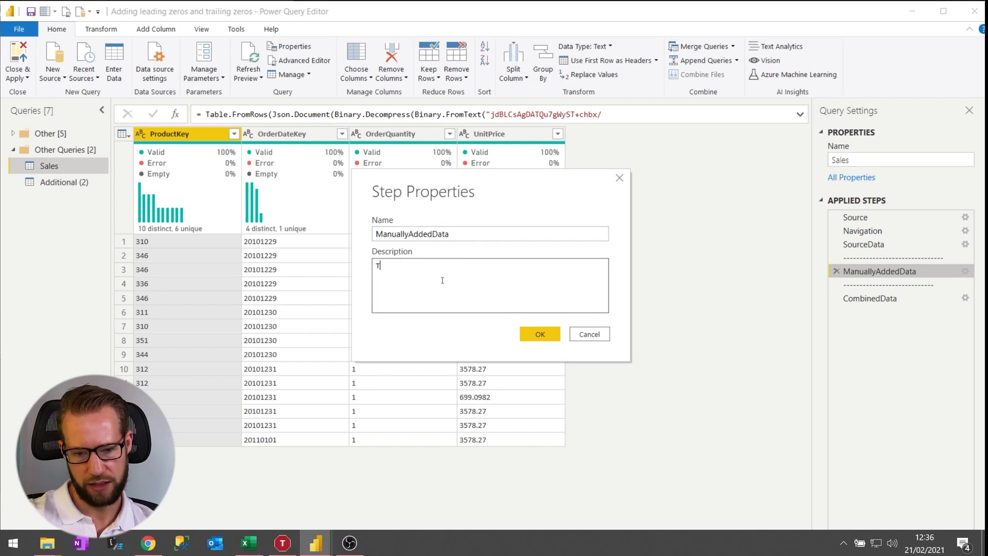
type("We did an aquis")
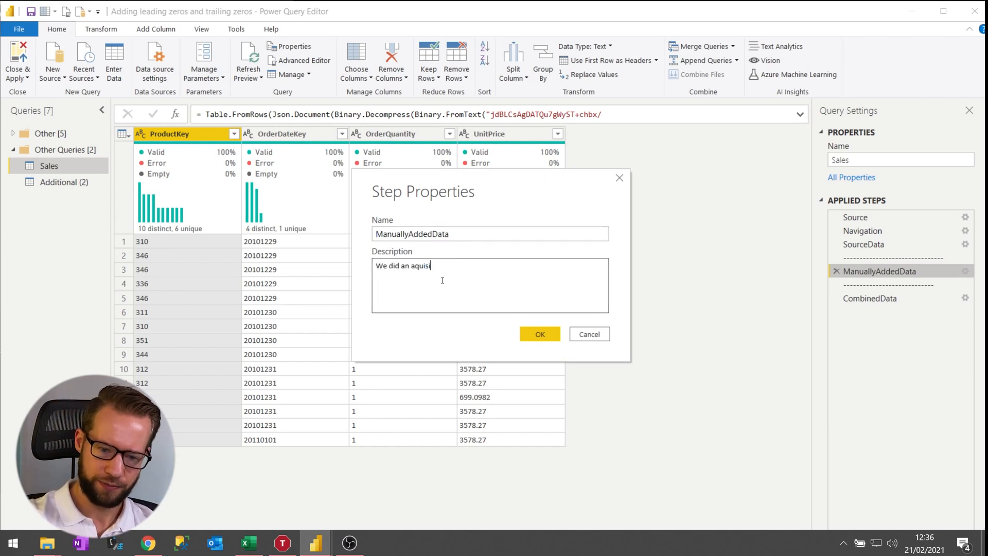
type("ition. The source data of this acquisition is not yet in the ERP system. So manuall")
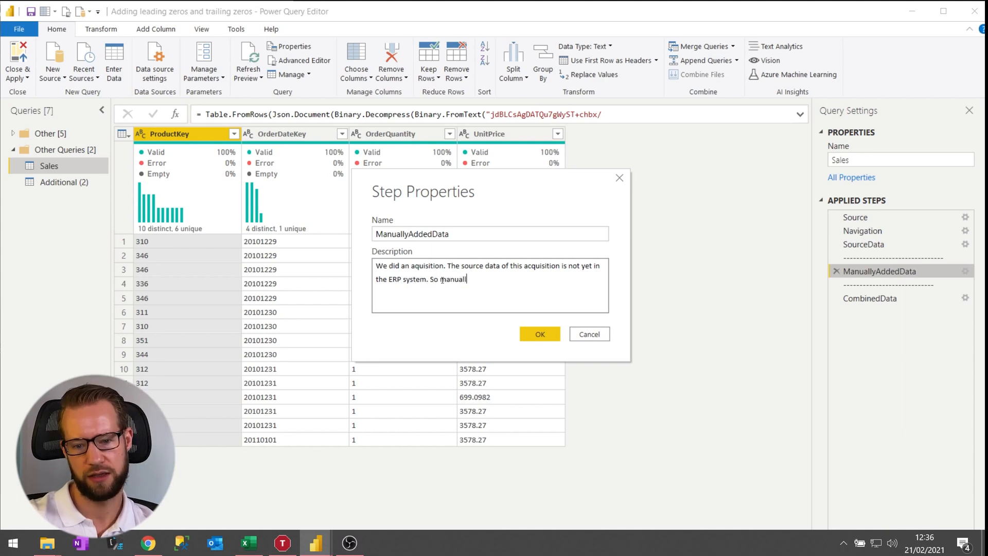
left_click(540, 334)
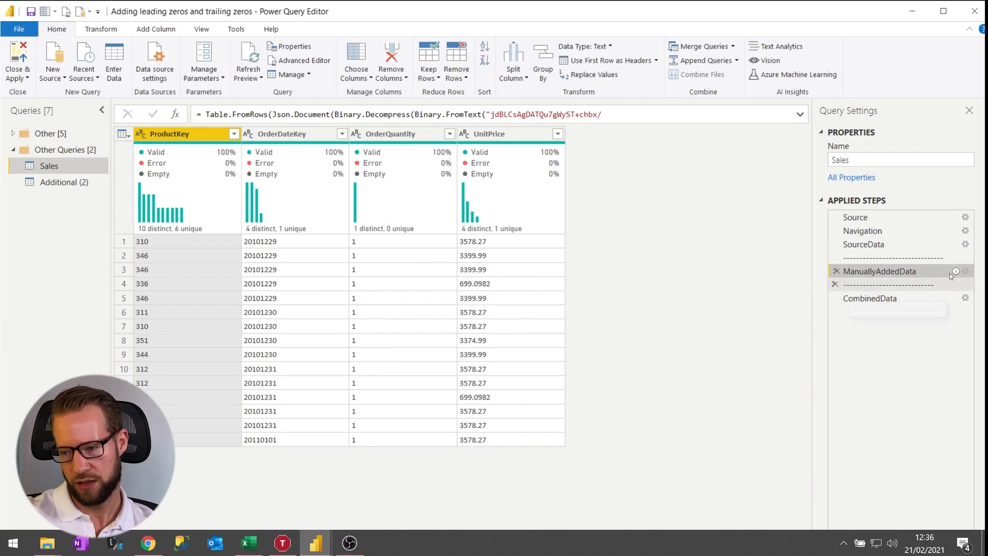
mouse_move(956, 271)
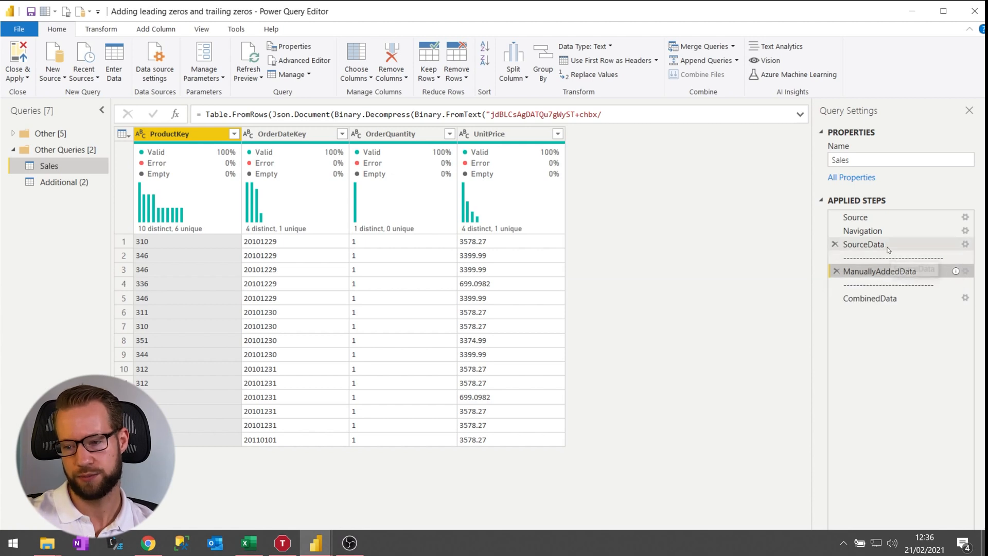
Describe SourceData in Properties as 'This is the ERP data from the source system'
left_click(864, 244)
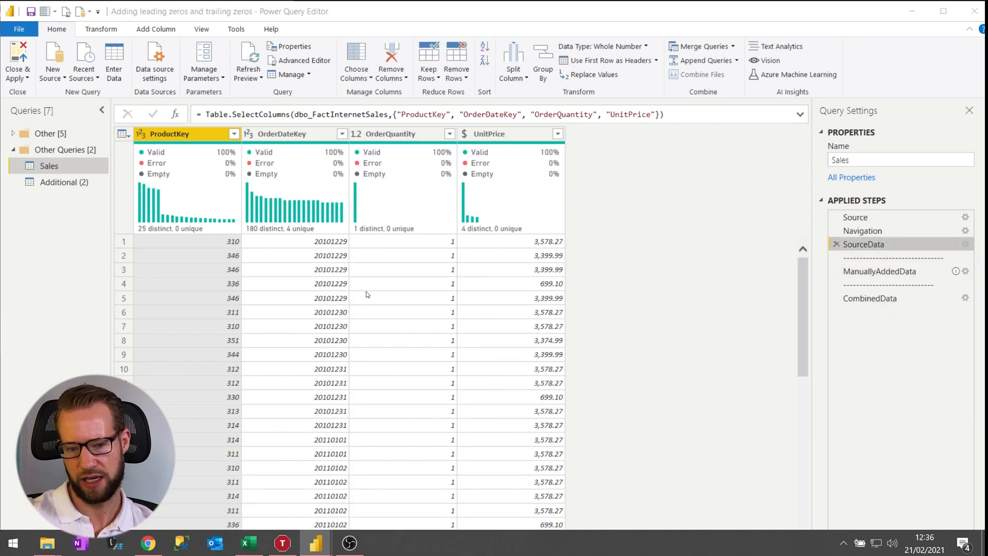
type("This is the")
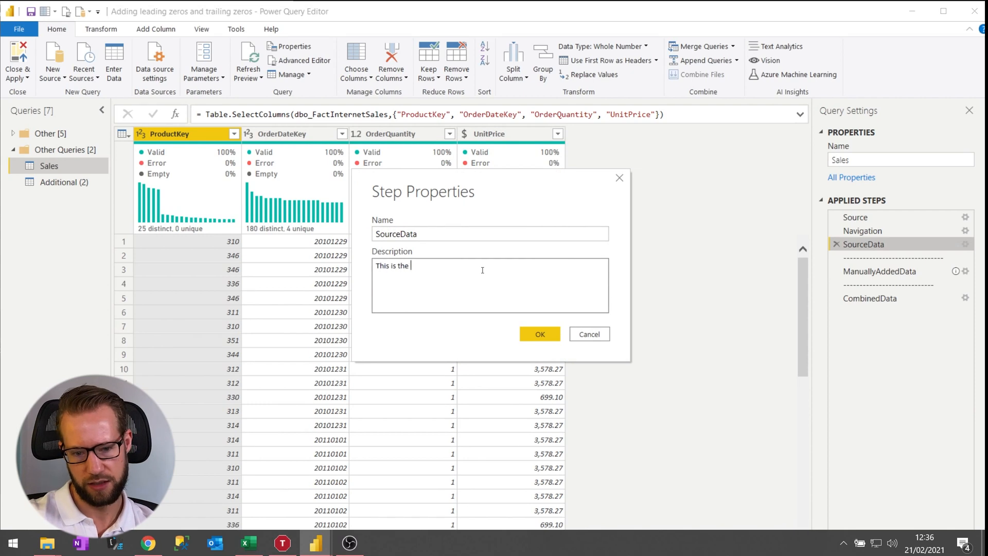
type("ERP data")
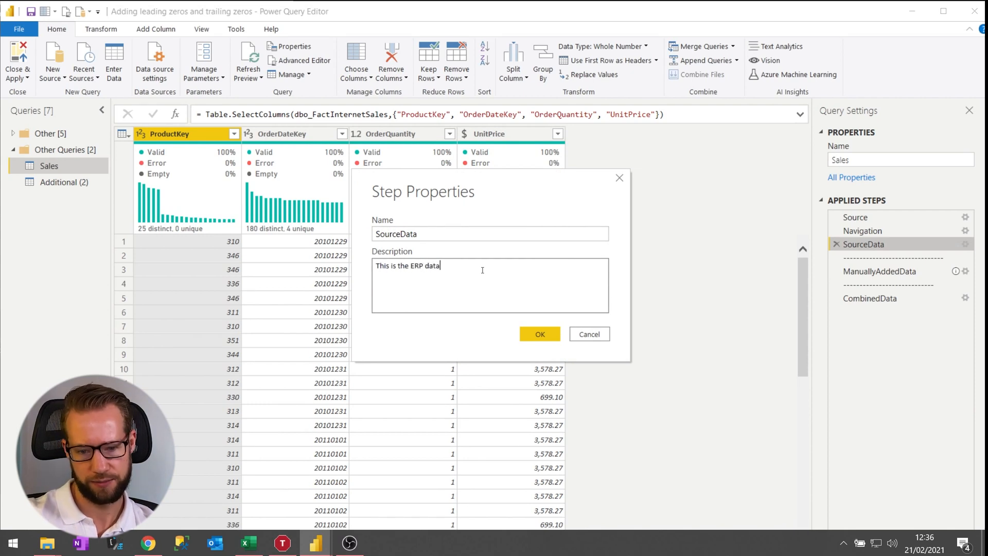
type("from the source")
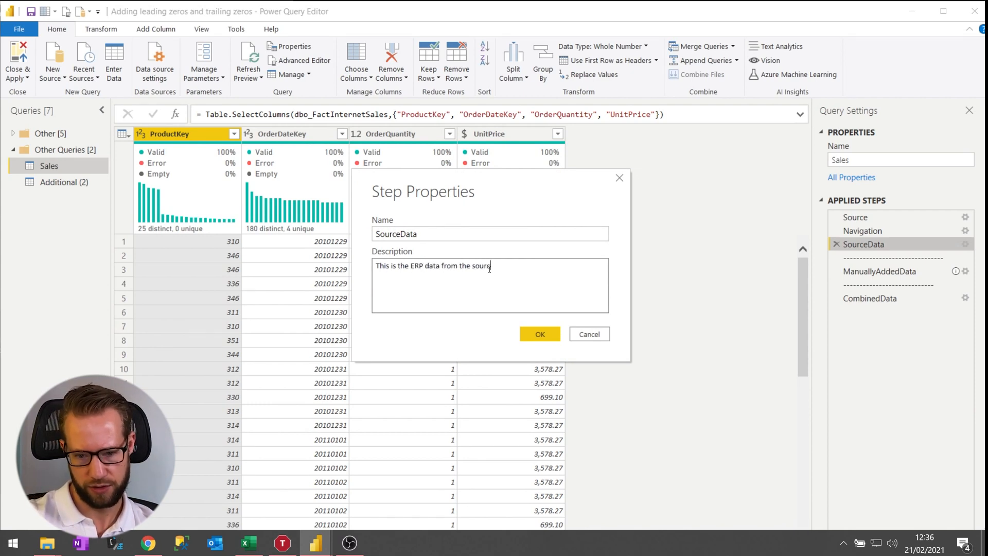
type("e system")
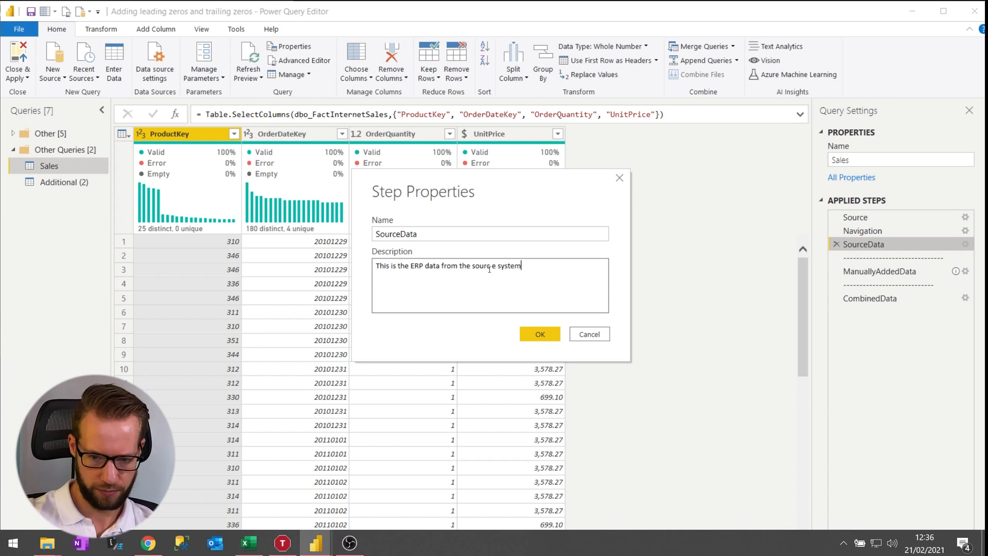
left_click(540, 334)
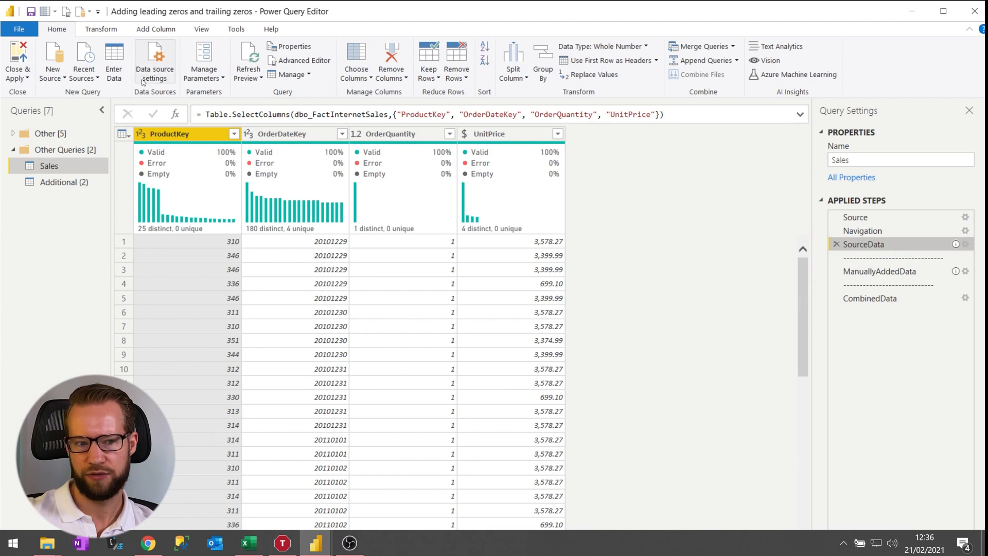
left_click(305, 60)
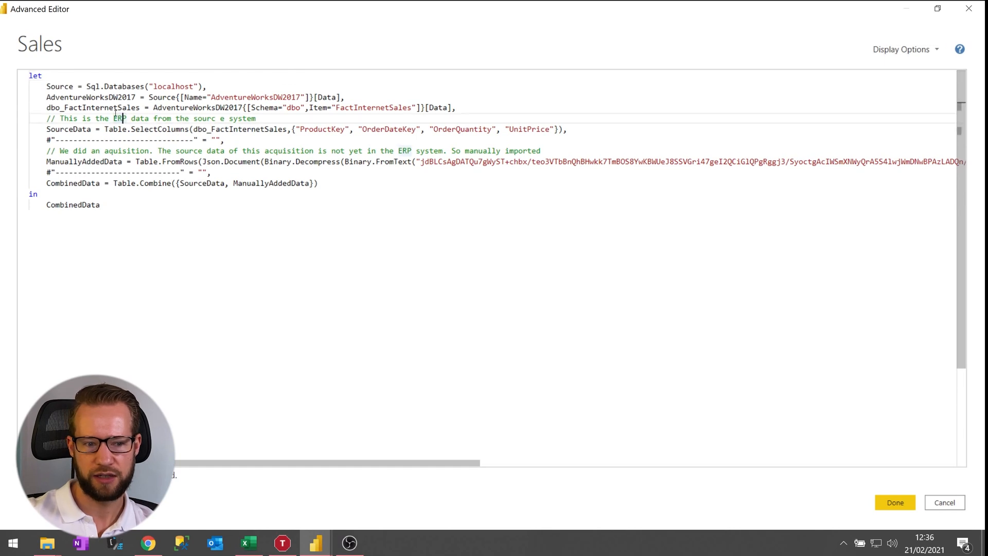
scroll("down", 3)
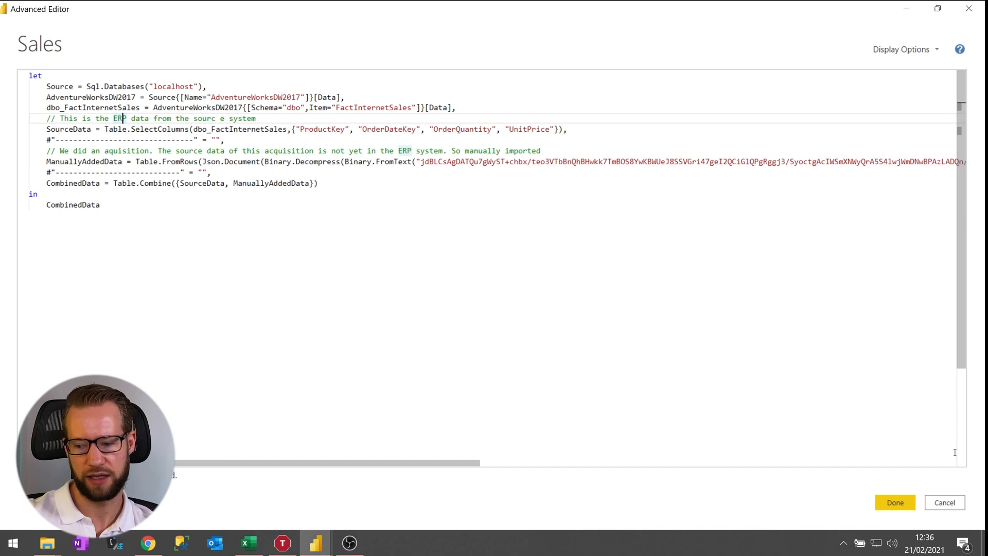
left_click(894, 502)
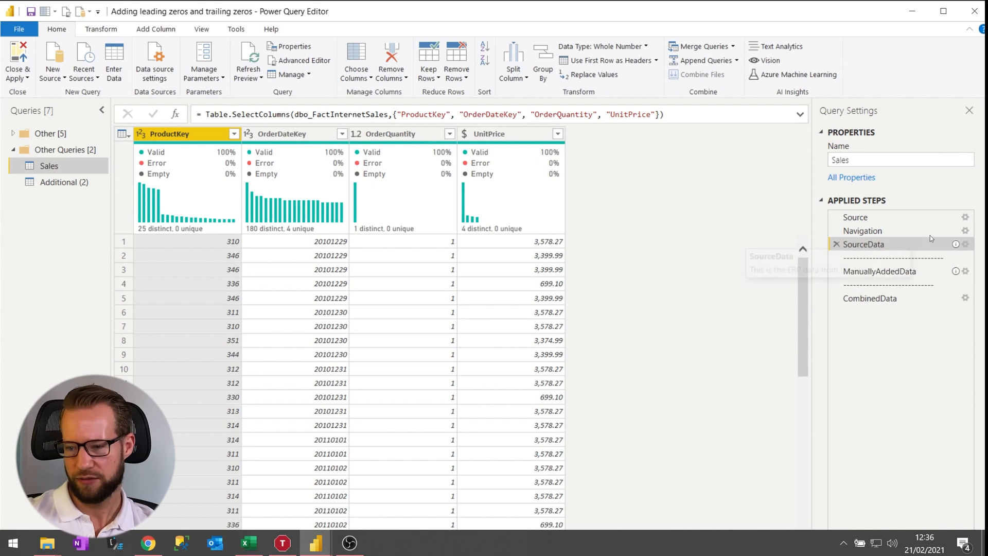
mouse_move(320, 183)
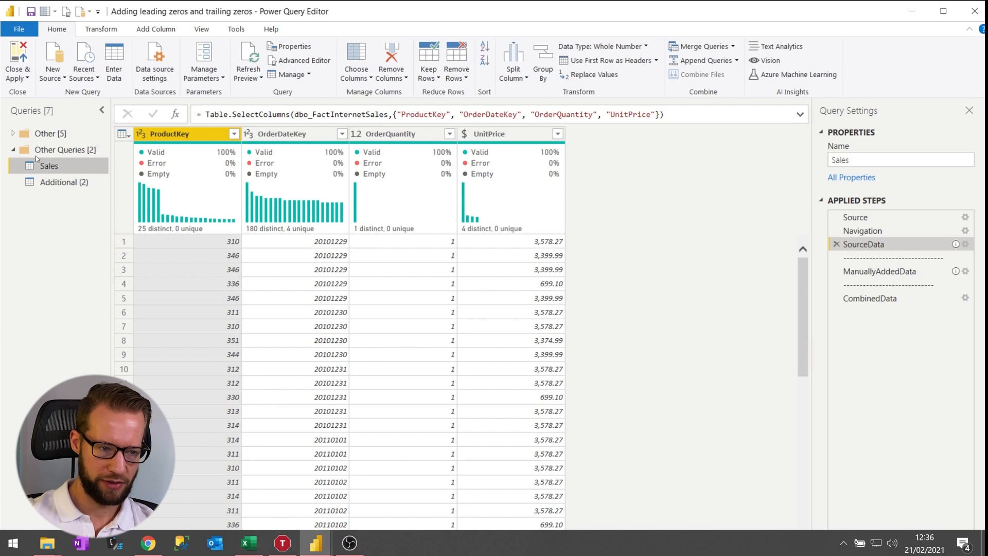
mouse_move(48, 166)
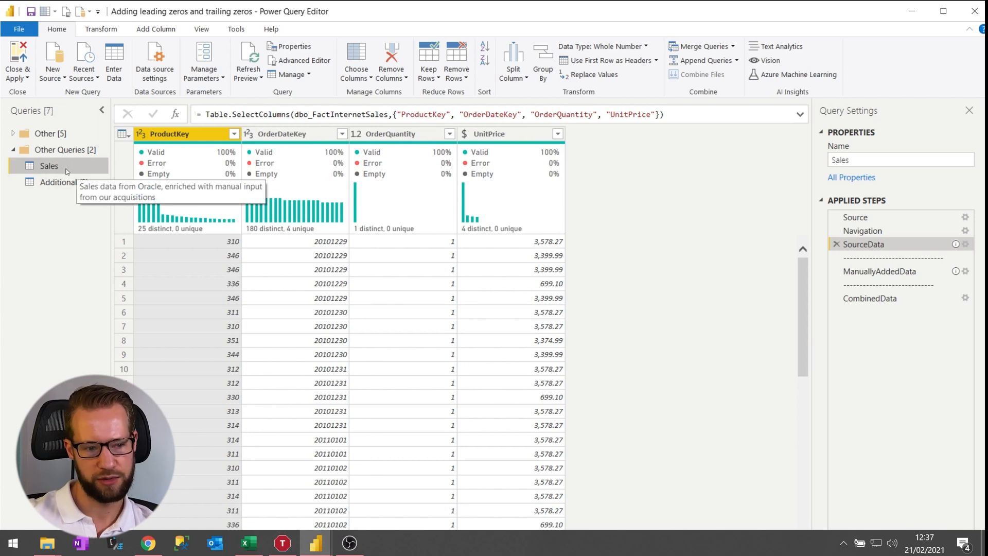
Describe the Sales query as 'Query retrieves all the sales data for Financial Reporting'
right_click(49, 165)
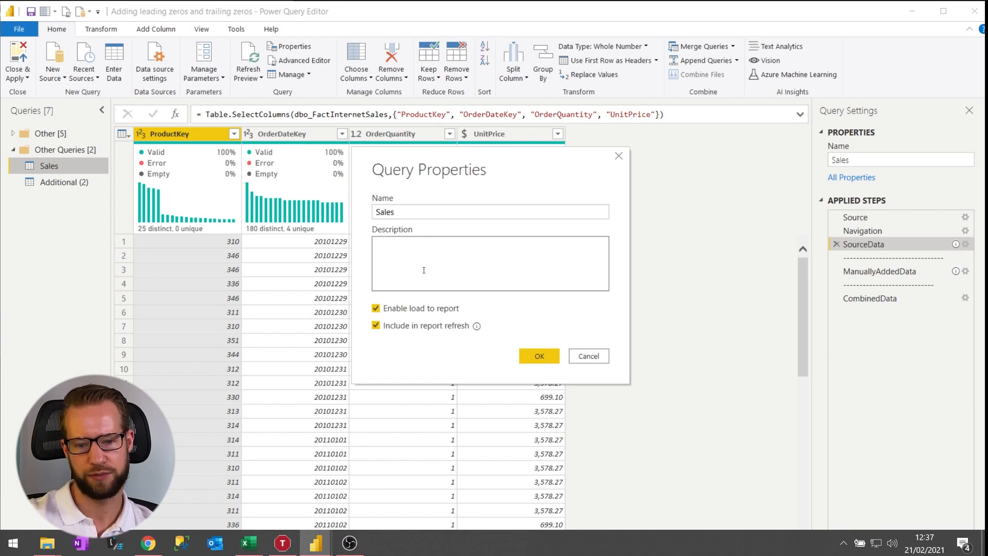
type("Query retrieves all the sales data for our")
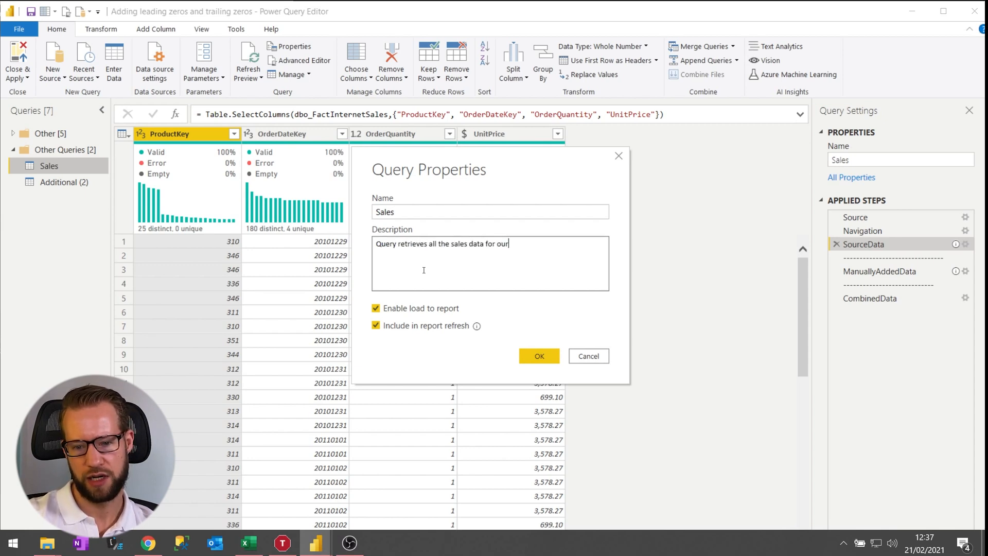
type("Financial")
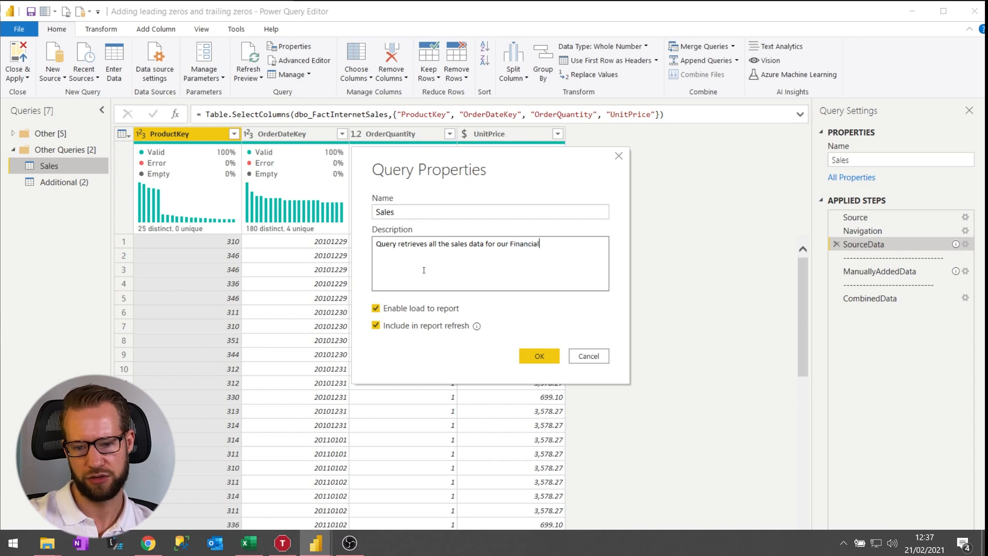
type("Reporting")
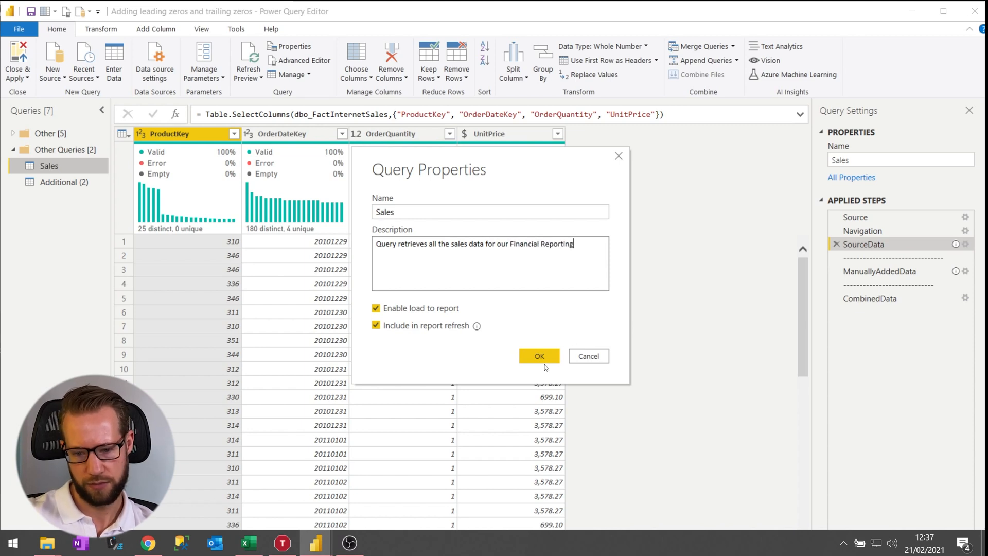
left_click(539, 357)
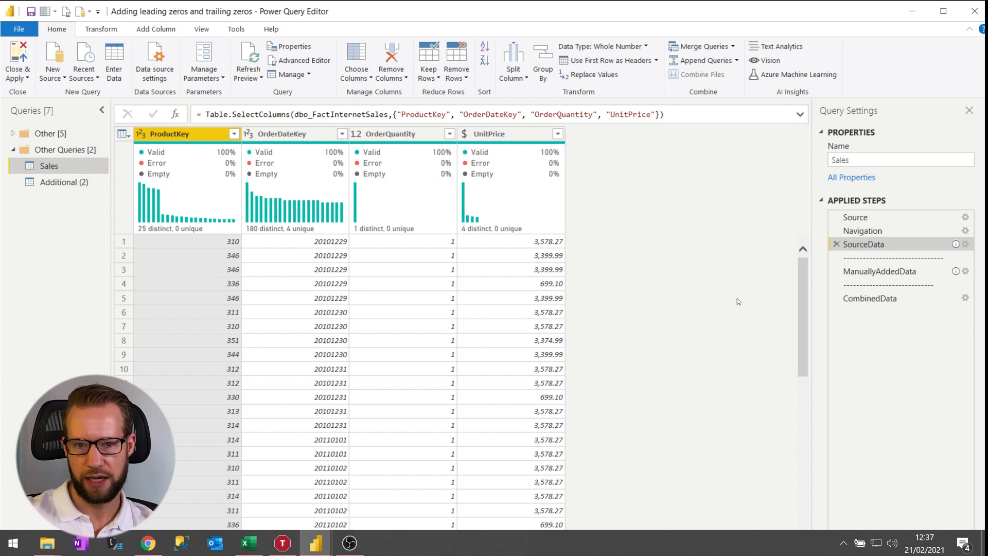